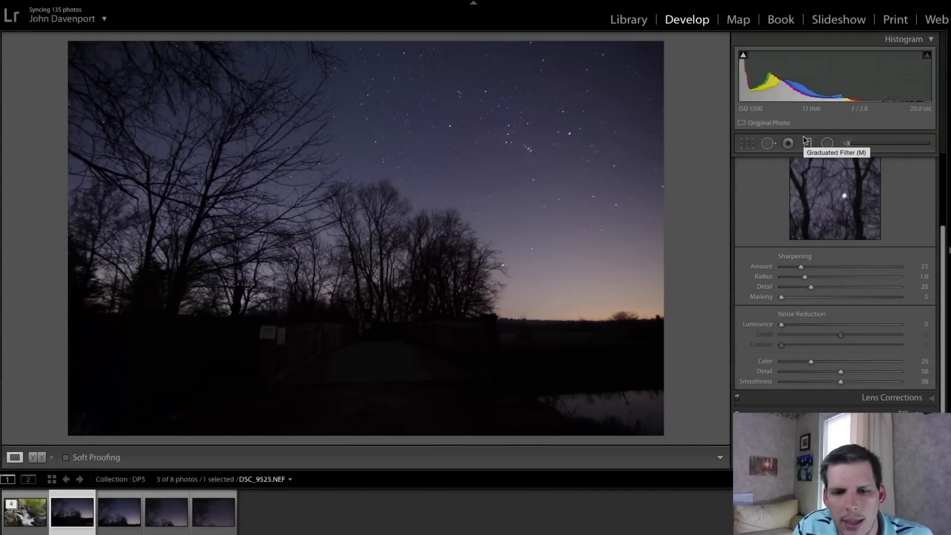
{"action": "mouse_move", "coordinate": [805, 143]}
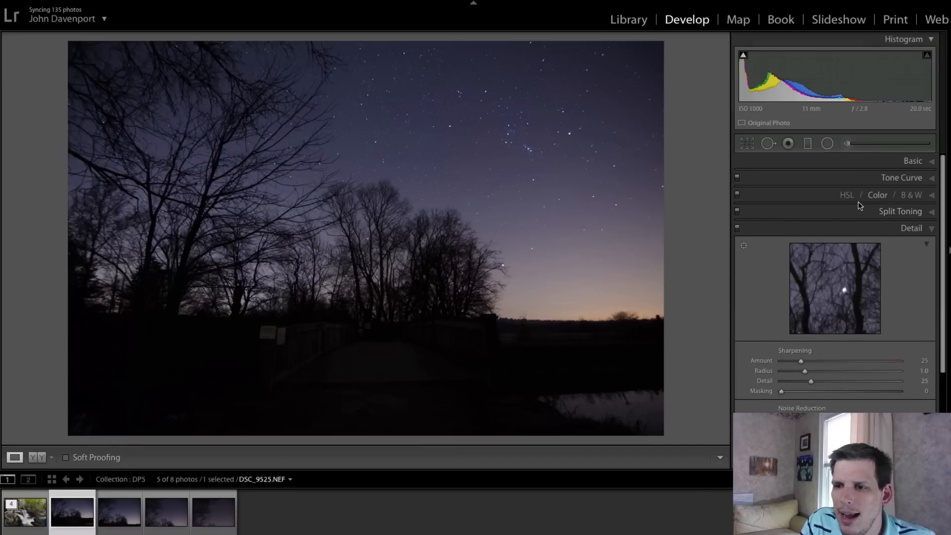
In the Basic panel set exposure +1.20, highlights −74, shadows +51 and contrast +29 to reveal the bridge.
{"action": "left_click", "coordinate": [912, 161]}
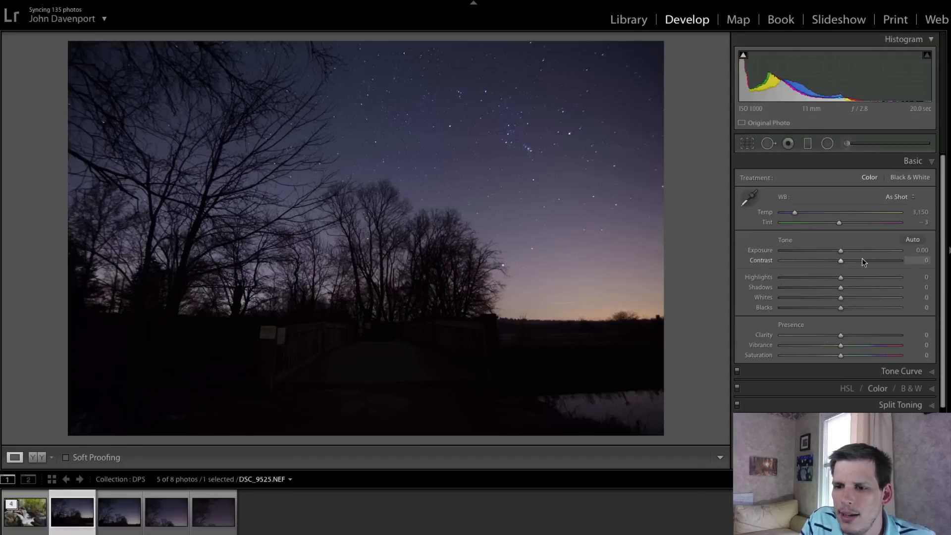
{"action": "left_click_drag", "start_coordinate": [840, 249], "coordinate": [855, 250]}
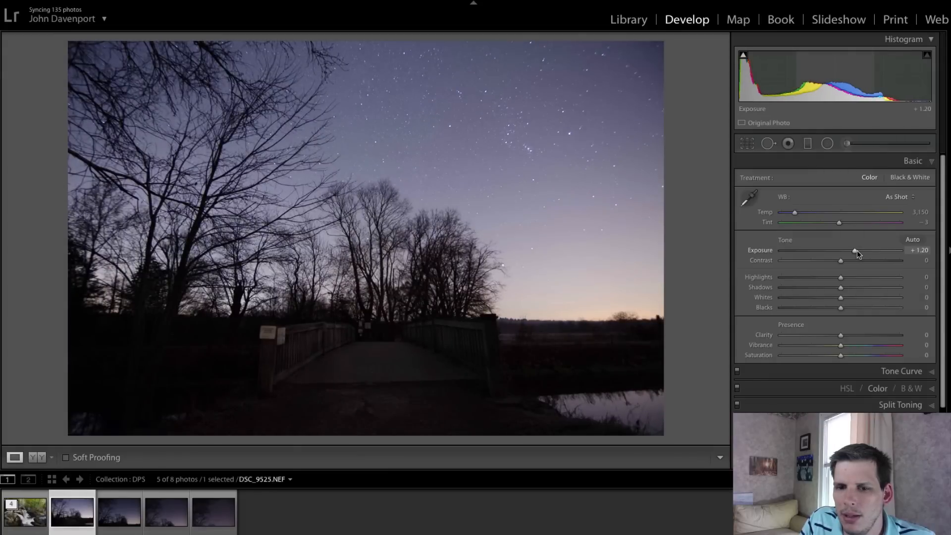
{"action": "left_click_drag", "start_coordinate": [841, 278], "coordinate": [796, 278]}
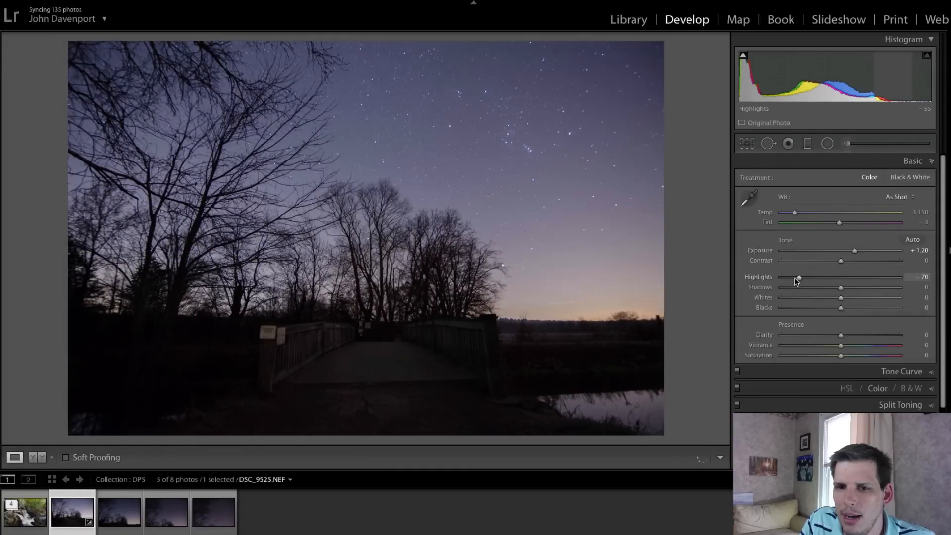
{"action": "left_click_drag", "start_coordinate": [839, 287], "coordinate": [877, 287]}
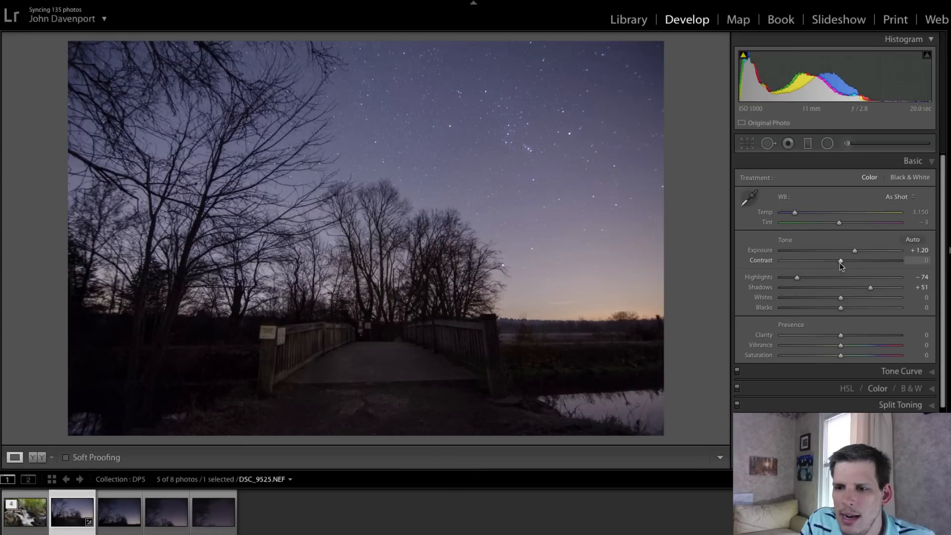
{"action": "left_click_drag", "start_coordinate": [841, 260], "coordinate": [857, 260]}
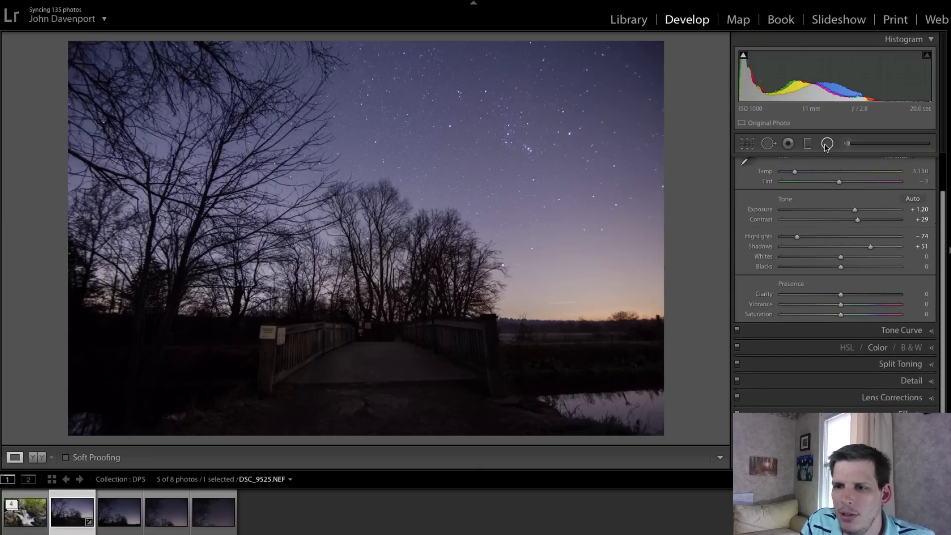
Add an inverted radial filter tilted to the bridge's angle with exposure 0.63 and shadows +34.
{"action": "left_click", "coordinate": [826, 143]}
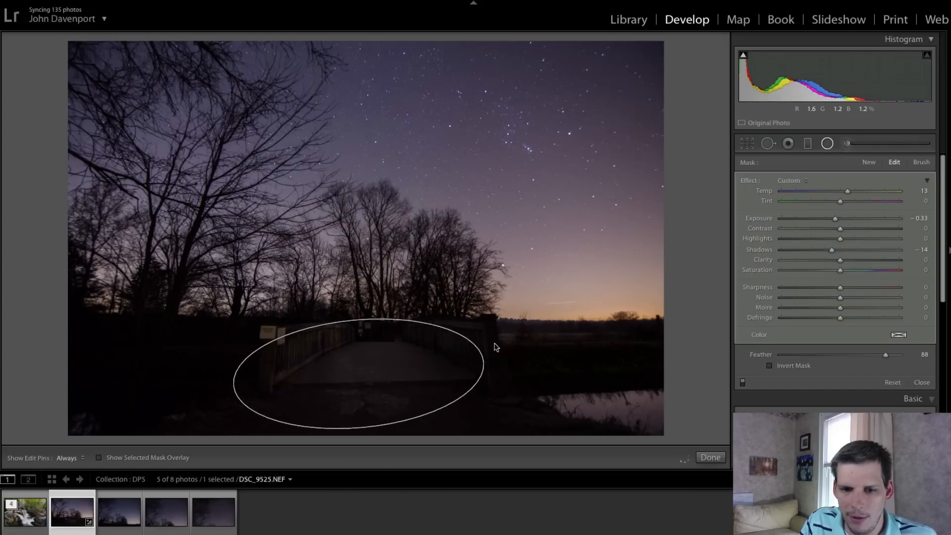
{"action": "left_click_drag", "start_coordinate": [494, 348], "coordinate": [333, 313]}
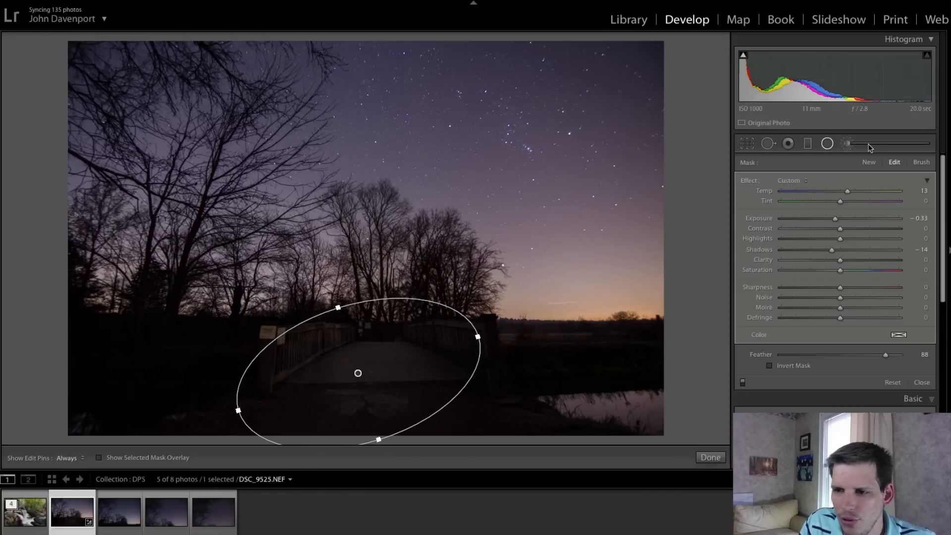
{"action": "left_click_drag", "start_coordinate": [831, 250], "coordinate": [860, 250]}
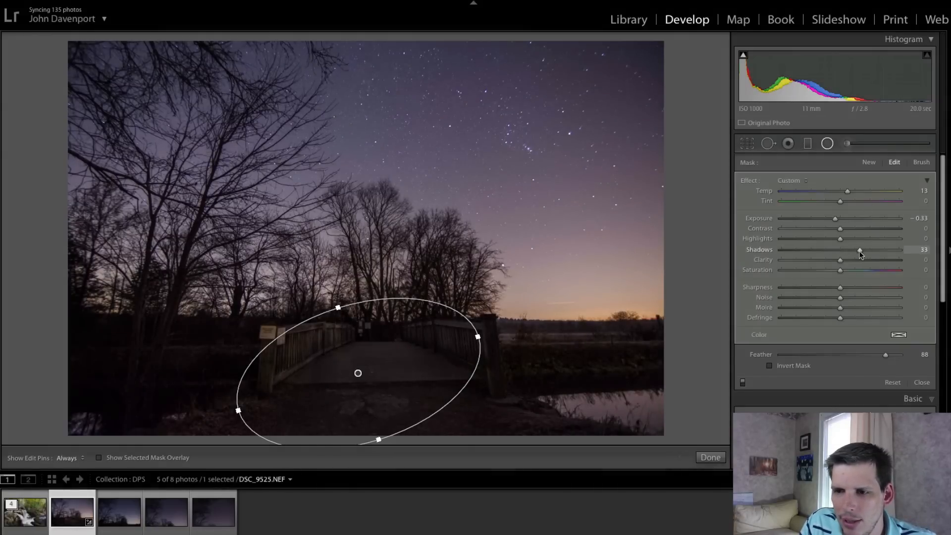
{"action": "left_click_drag", "start_coordinate": [834, 218], "coordinate": [849, 218]}
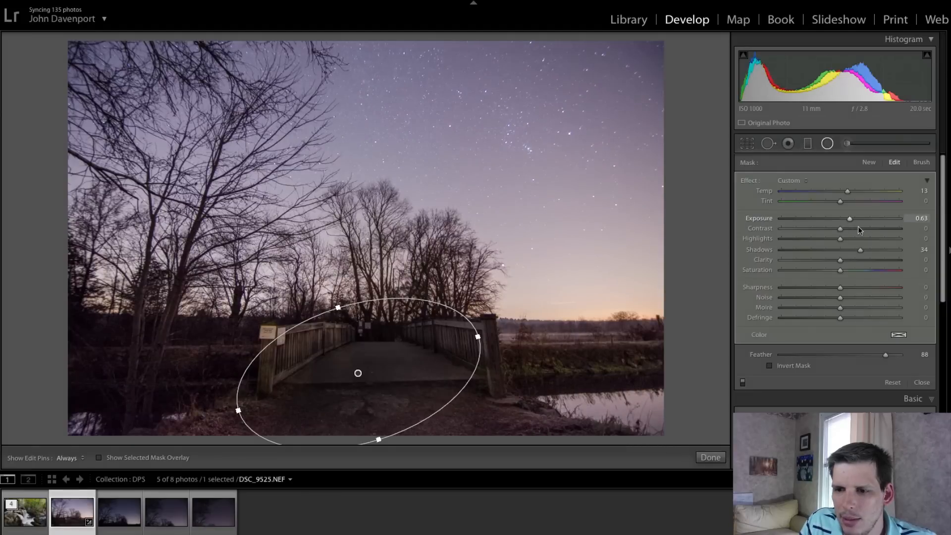
{"action": "left_click", "coordinate": [770, 366]}
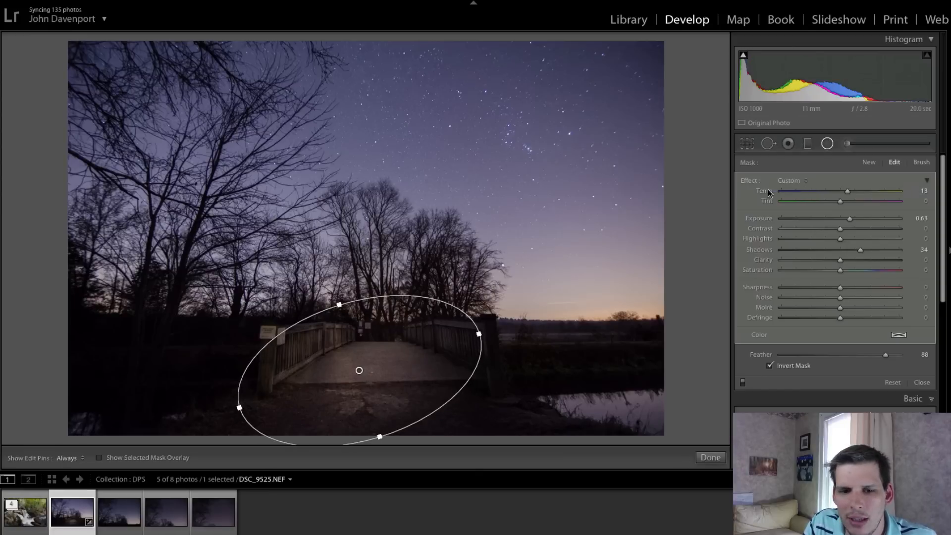
Bring the filter's temperature back to neutral after cooling it, and finish the radial edit.
{"action": "left_click_drag", "start_coordinate": [847, 191], "coordinate": [796, 191]}
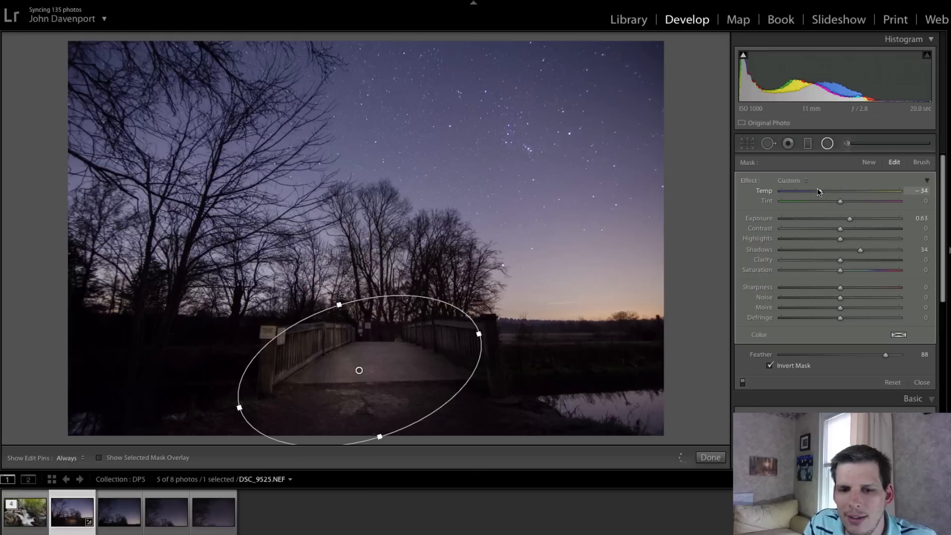
{"action": "left_click_drag", "start_coordinate": [800, 191], "coordinate": [830, 191]}
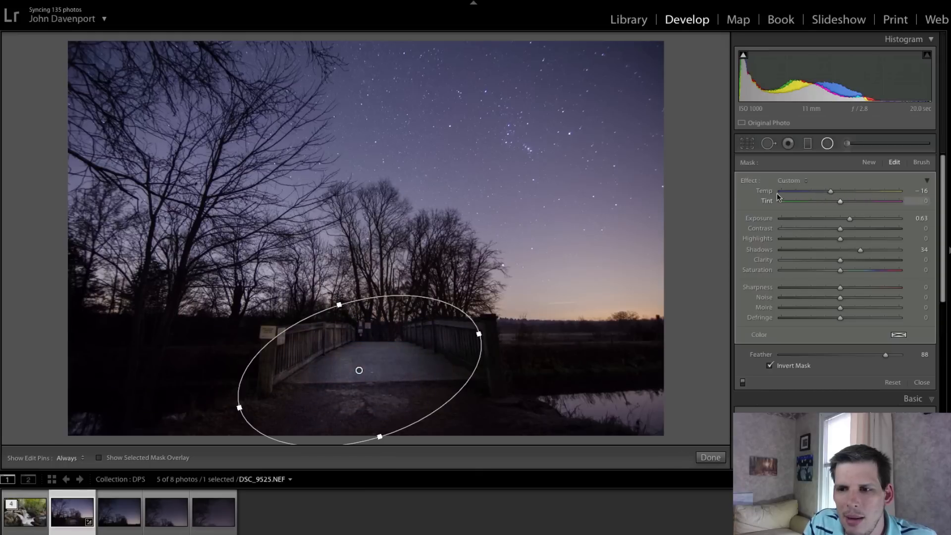
{"action": "left_click_drag", "start_coordinate": [831, 190], "coordinate": [839, 190]}
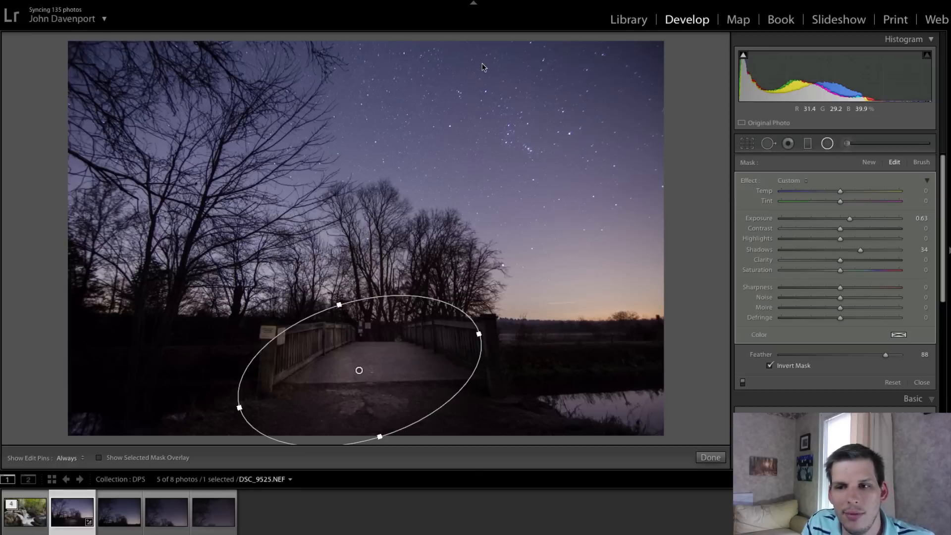
{"action": "left_click", "coordinate": [710, 457]}
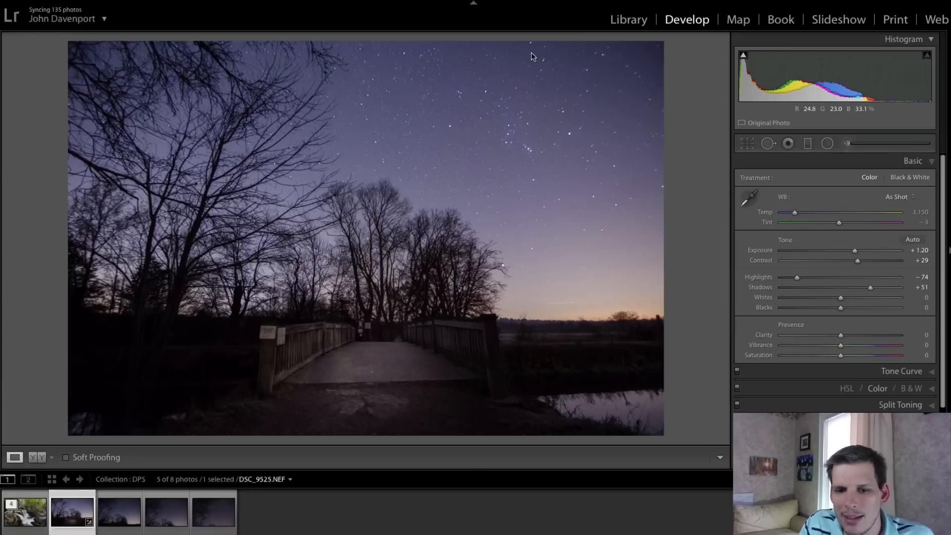
In the Detail panel set luminance noise reduction to 19 to smooth the grainy sky.
{"action": "scroll", "scroll_direction": "down", "scroll_amount": 3}
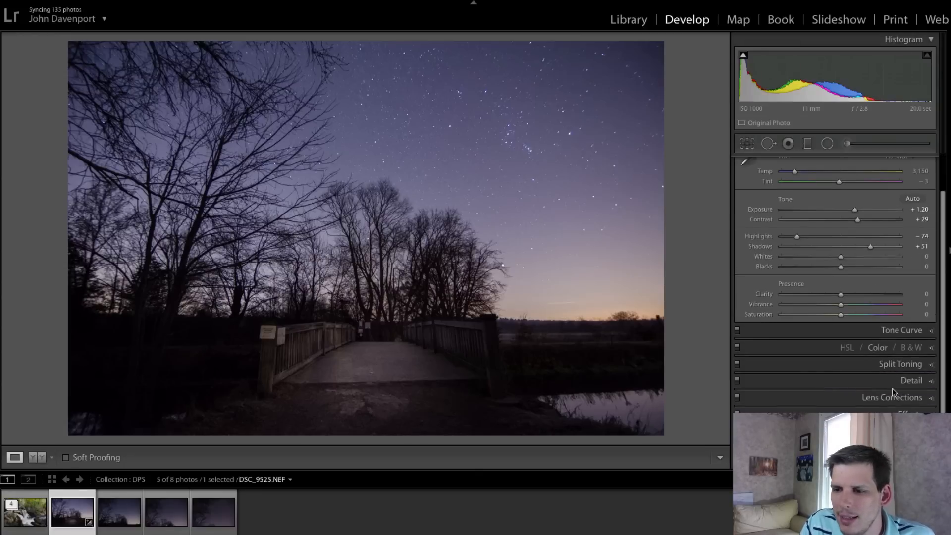
{"action": "left_click", "coordinate": [911, 380]}
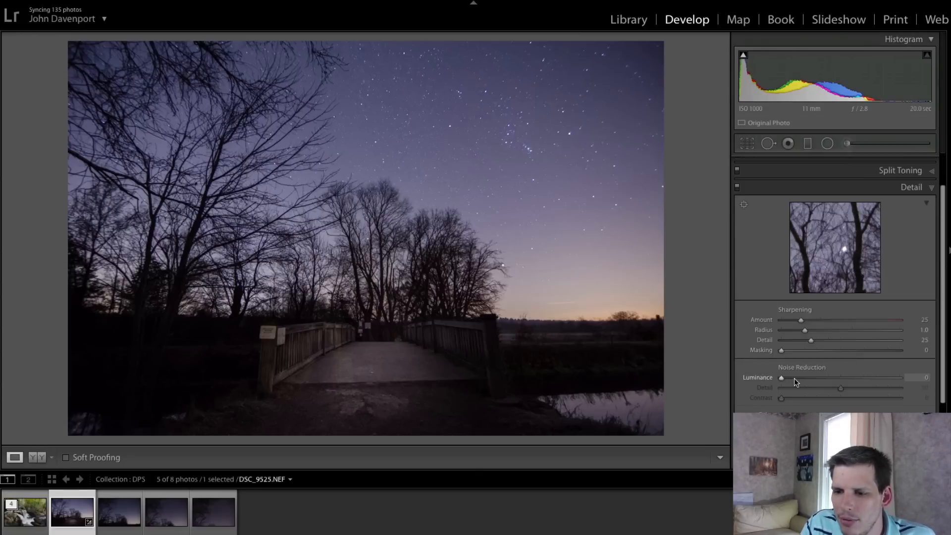
{"action": "left_click_drag", "start_coordinate": [781, 377], "coordinate": [830, 377]}
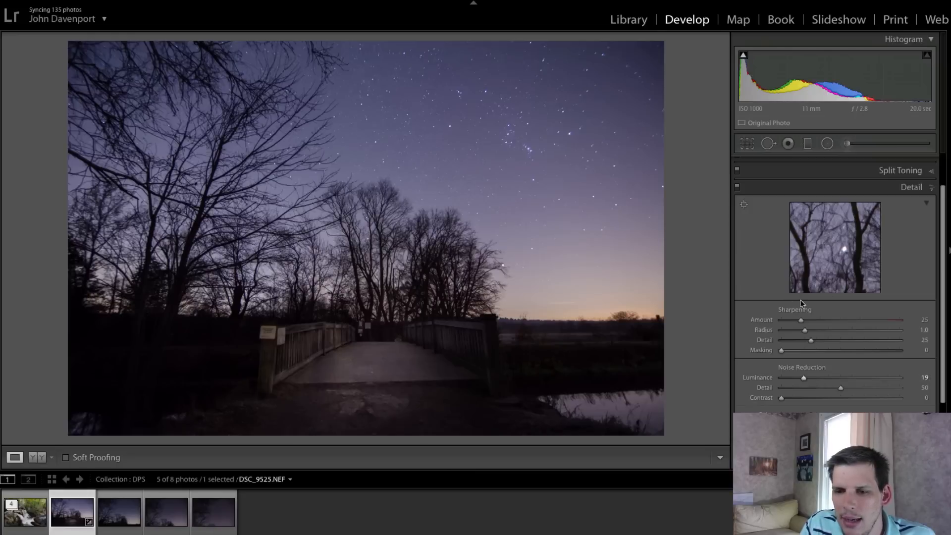
{"action": "left_click_drag", "start_coordinate": [801, 320], "coordinate": [823, 320]}
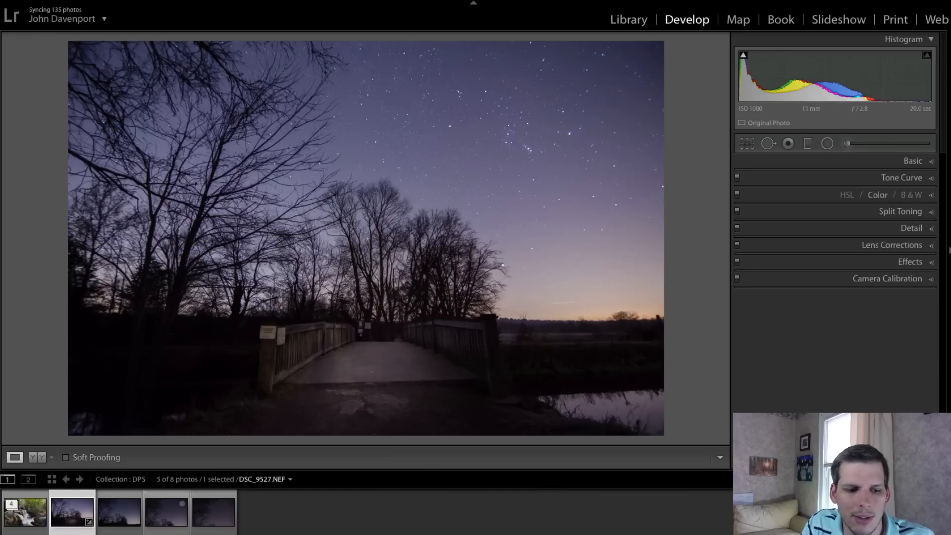
Synchronize the bridge photo's edits onto the other three selected night shots.
{"action": "left_click", "coordinate": [213, 512]}
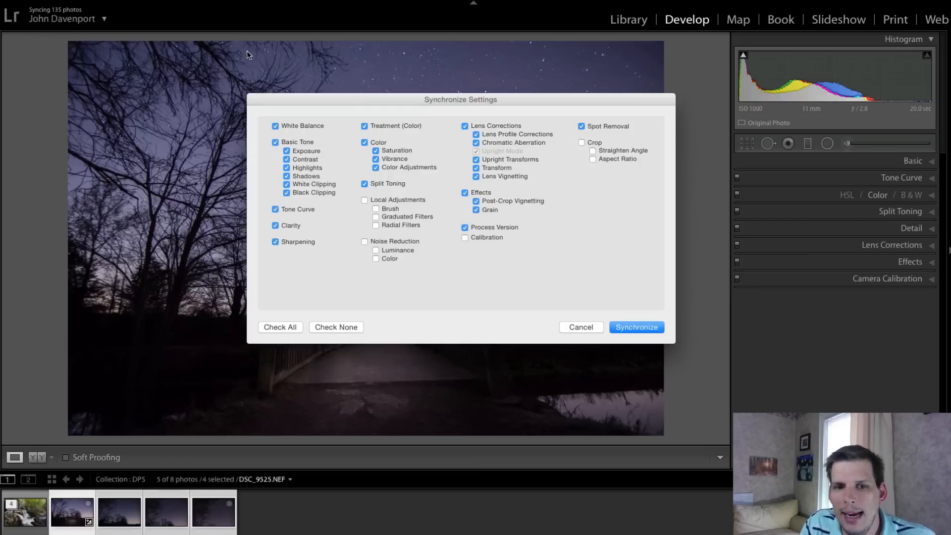
{"action": "mouse_move", "coordinate": [330, 121]}
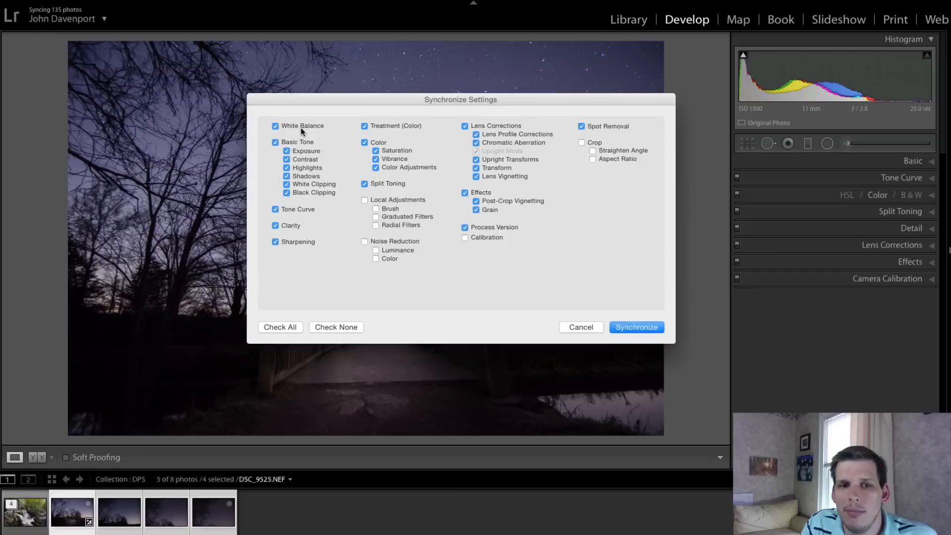
{"action": "mouse_move", "coordinate": [353, 155]}
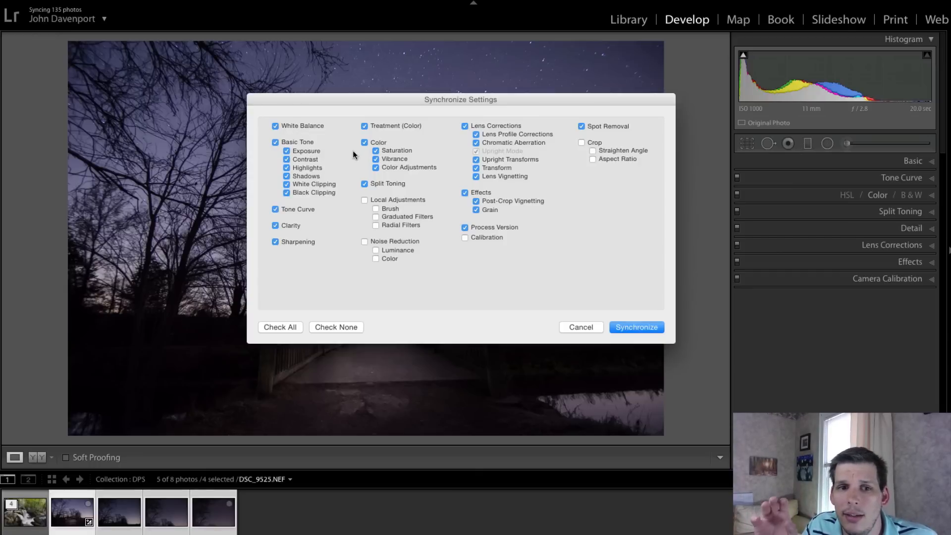
{"action": "mouse_move", "coordinate": [334, 108]}
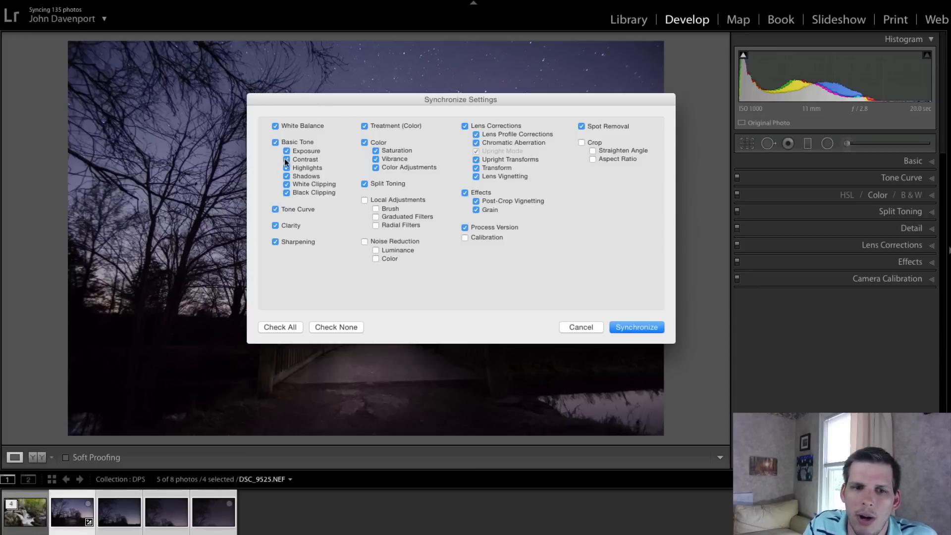
{"action": "left_click", "coordinate": [636, 327]}
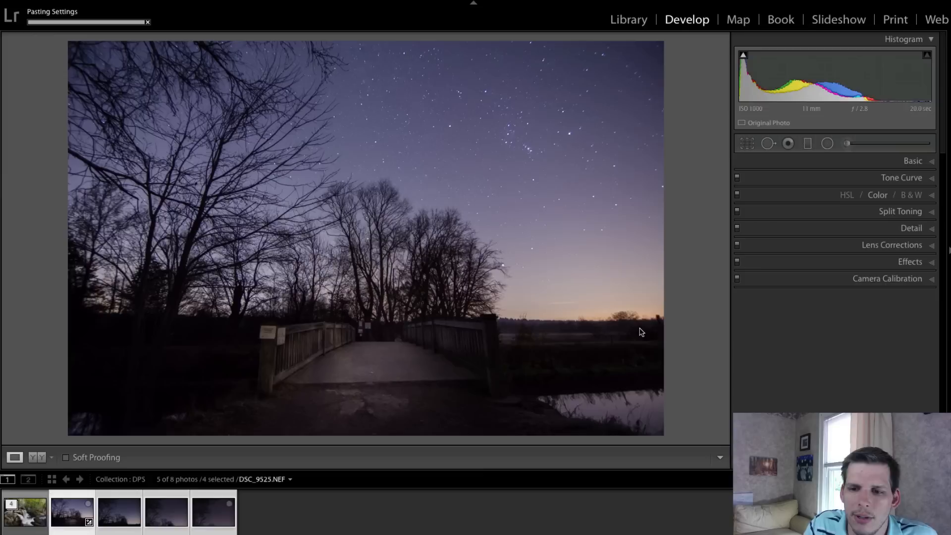
{"action": "left_click", "coordinate": [118, 512]}
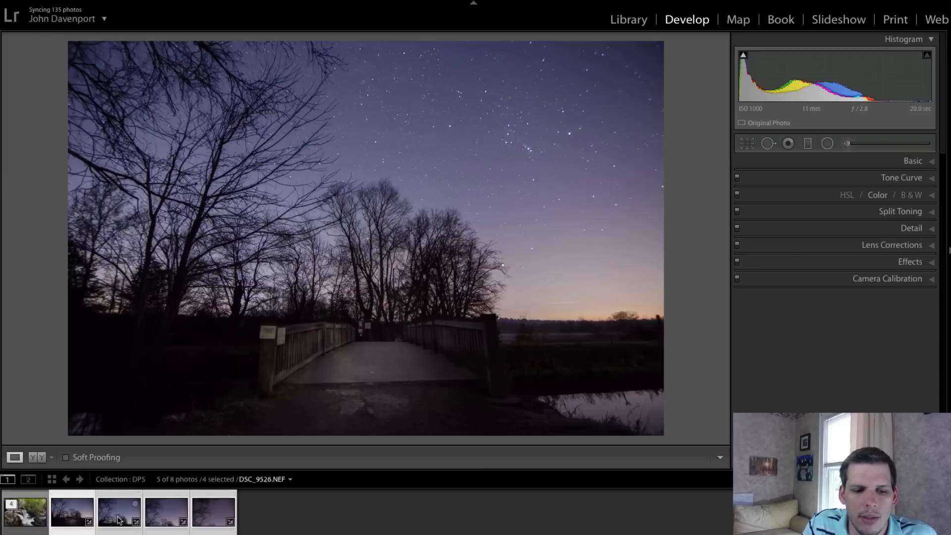
{"action": "left_click", "coordinate": [213, 512]}
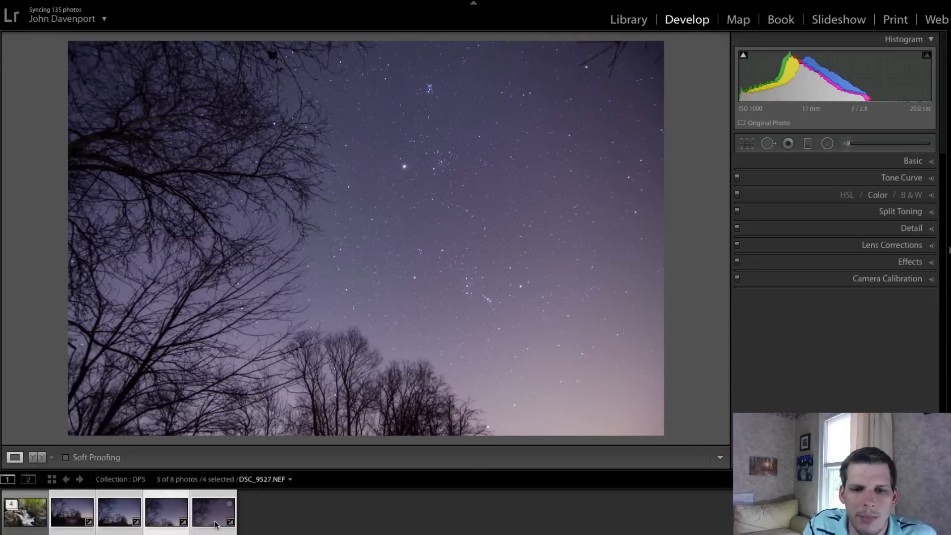
{"action": "left_click", "coordinate": [214, 512]}
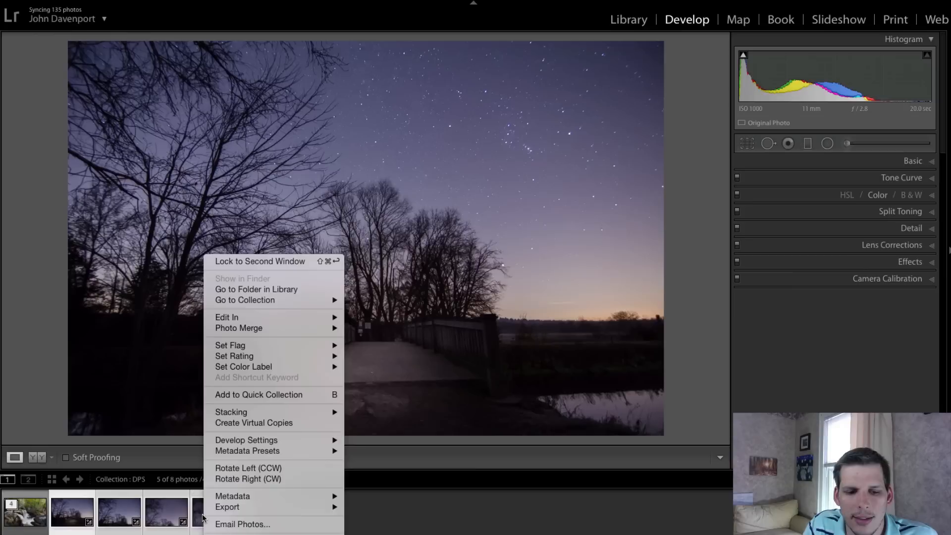
{"action": "mouse_move", "coordinate": [238, 328]}
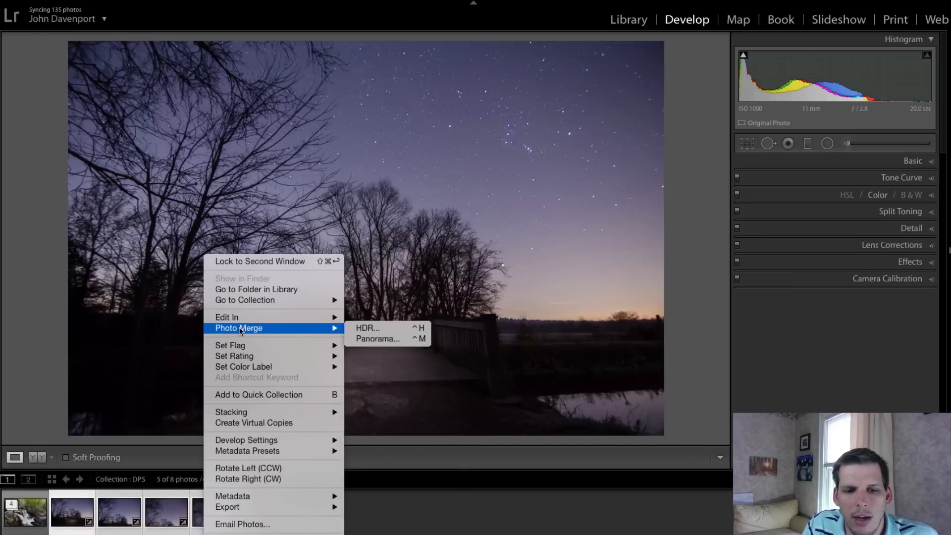
{"action": "mouse_move", "coordinate": [378, 339]}
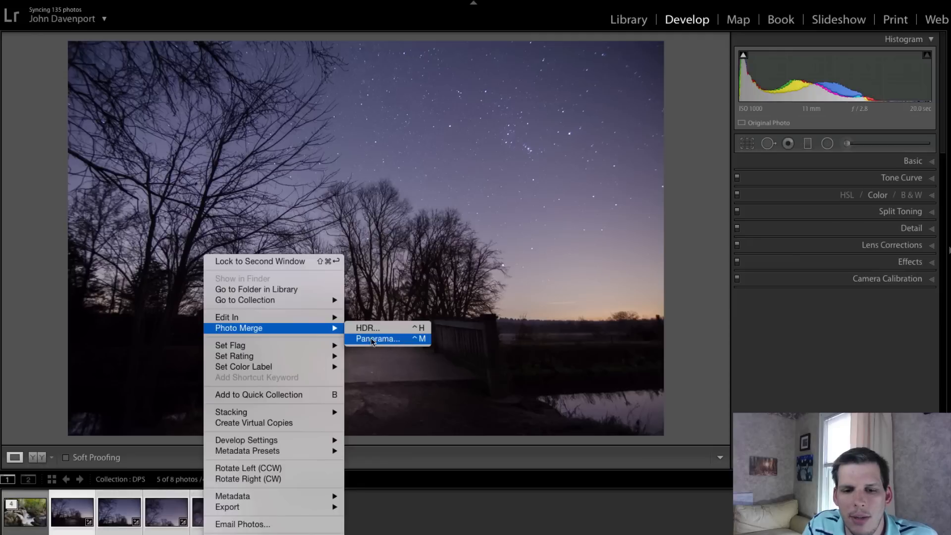
Launch Photo Merge > Panorama on the selected bridge photos.
{"action": "left_click", "coordinate": [376, 338]}
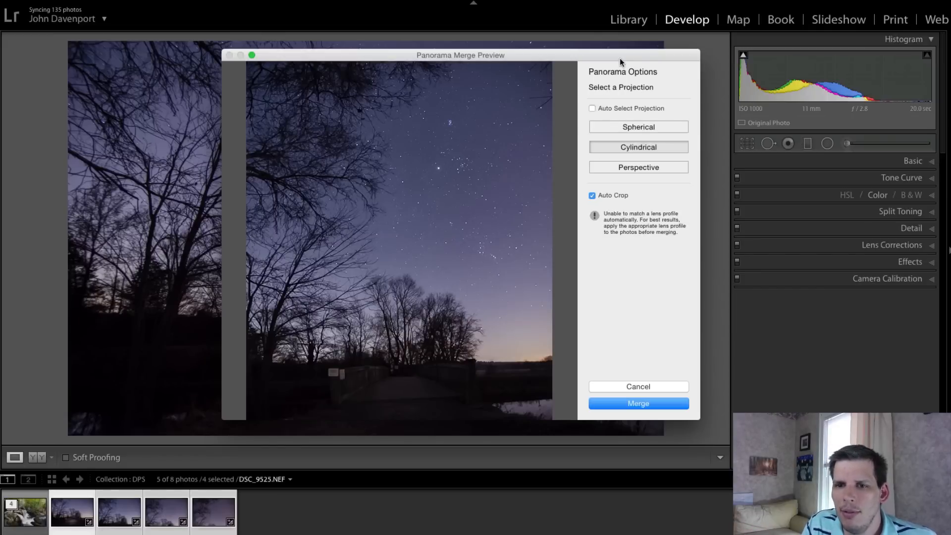
Toggle auto projection, then preview the merge with cylindrical and perspective projections.
{"action": "left_click", "coordinate": [592, 108]}
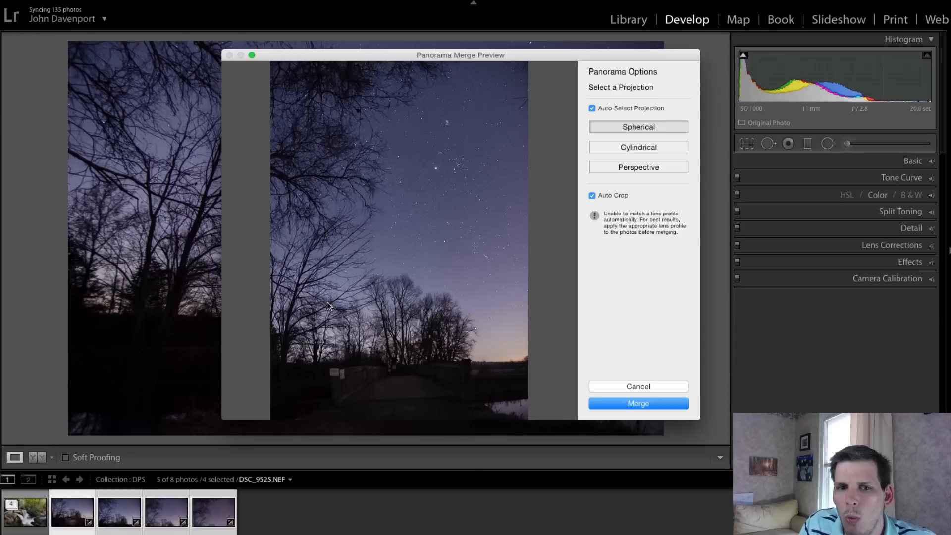
{"action": "mouse_move", "coordinate": [416, 220]}
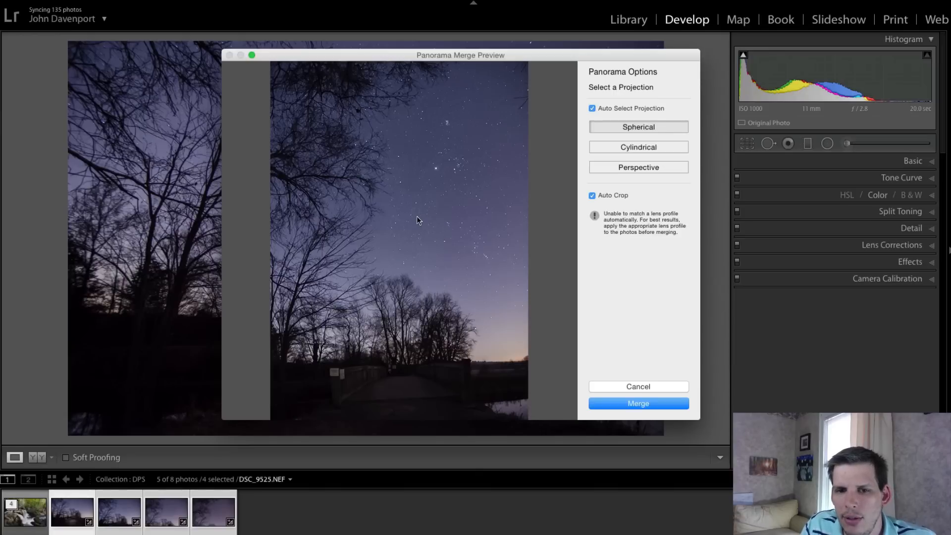
{"action": "mouse_move", "coordinate": [526, 122]}
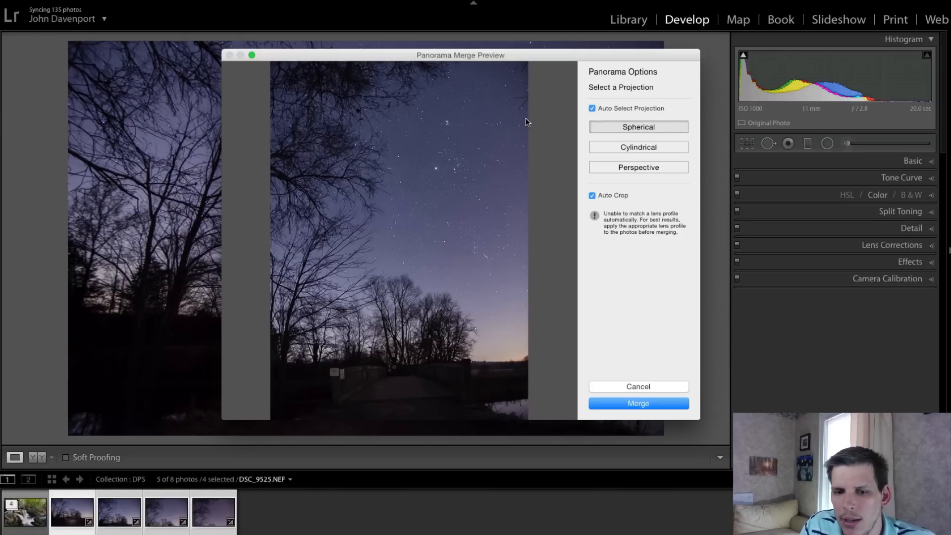
{"action": "mouse_move", "coordinate": [455, 296]}
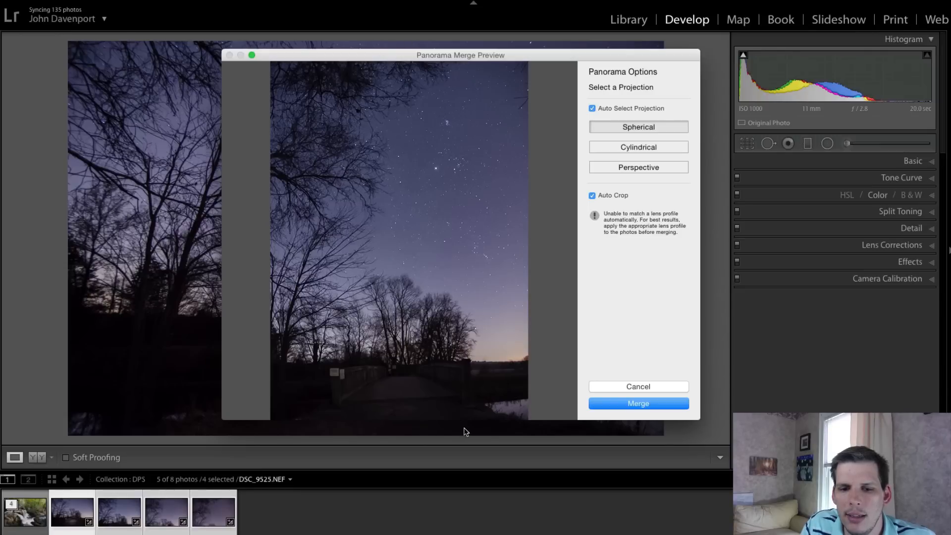
{"action": "left_click", "coordinate": [638, 146]}
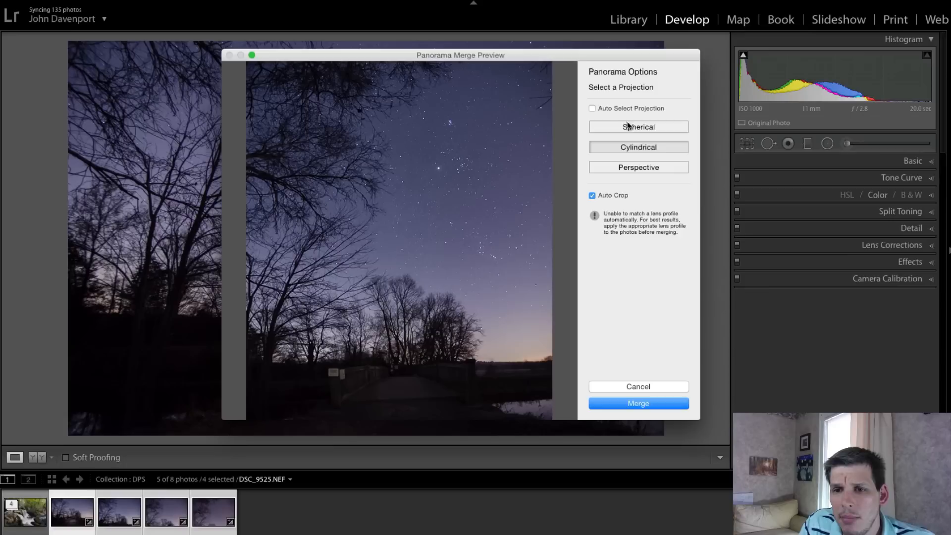
{"action": "mouse_move", "coordinate": [482, 115]}
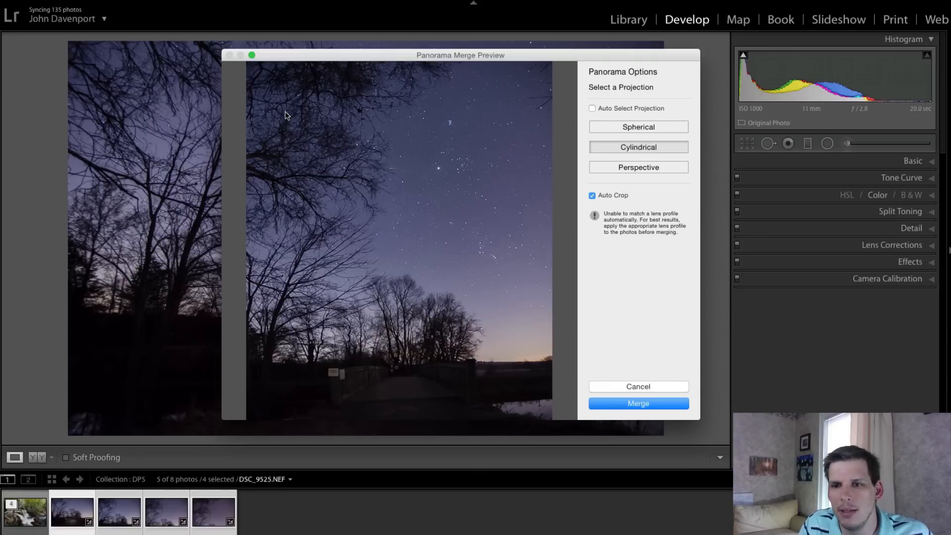
{"action": "left_click", "coordinate": [637, 166]}
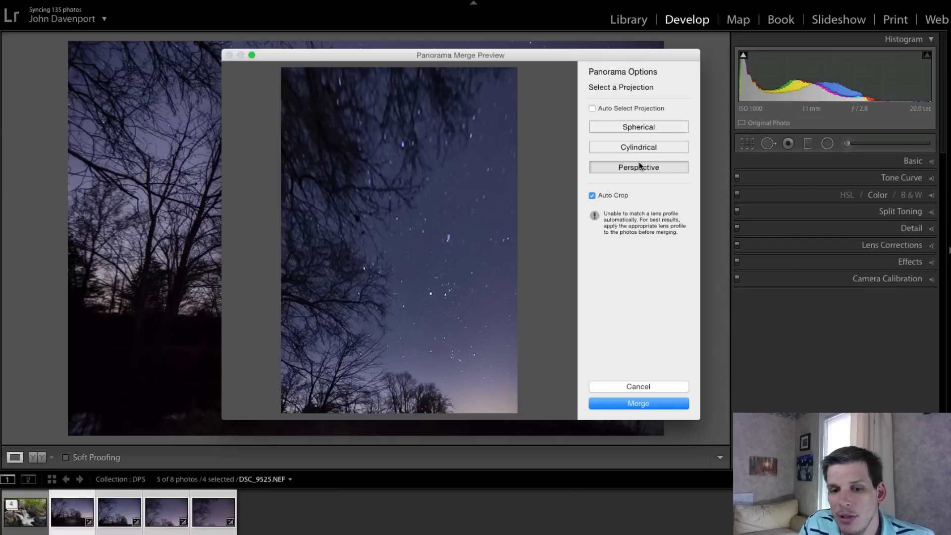
{"action": "mouse_move", "coordinate": [664, 160]}
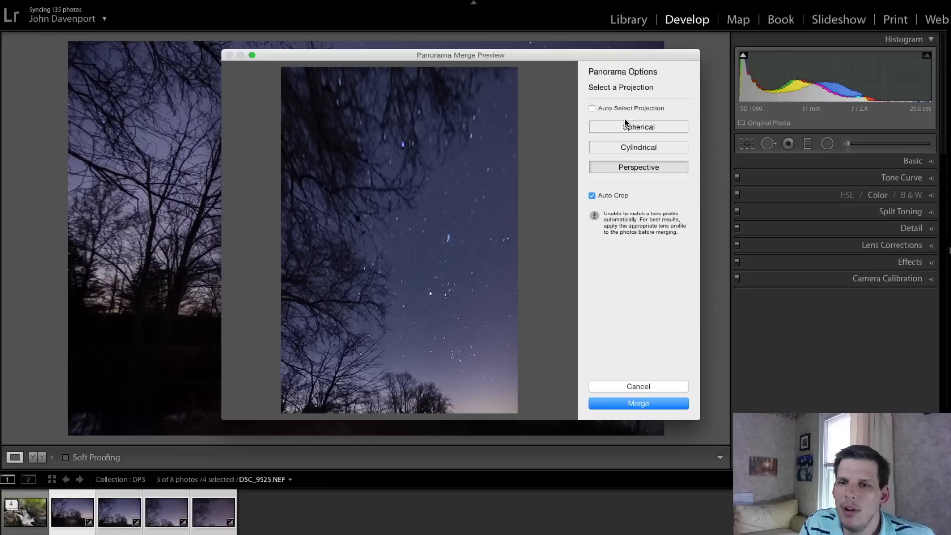
Switch the panorama preview back to spherical projection.
{"action": "left_click", "coordinate": [637, 126]}
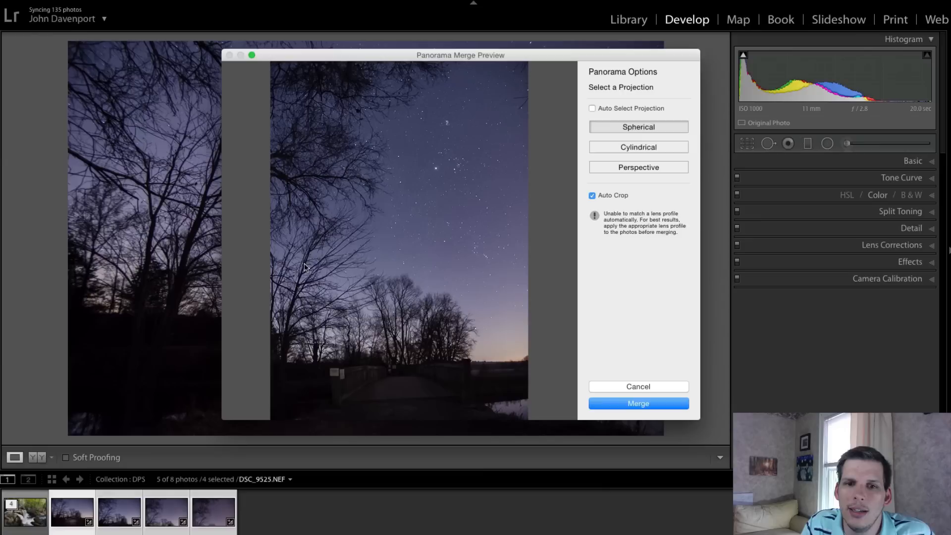
{"action": "mouse_move", "coordinate": [573, 191]}
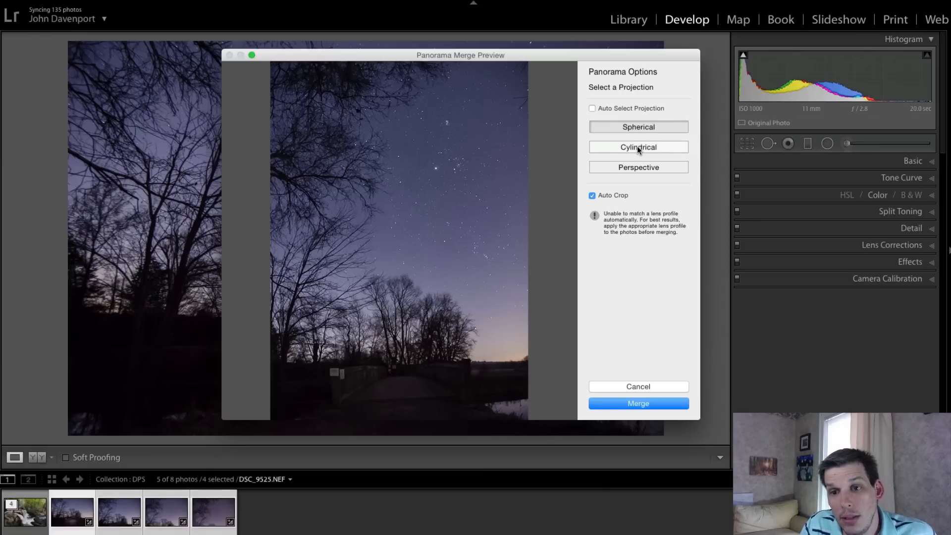
{"action": "mouse_move", "coordinate": [636, 147]}
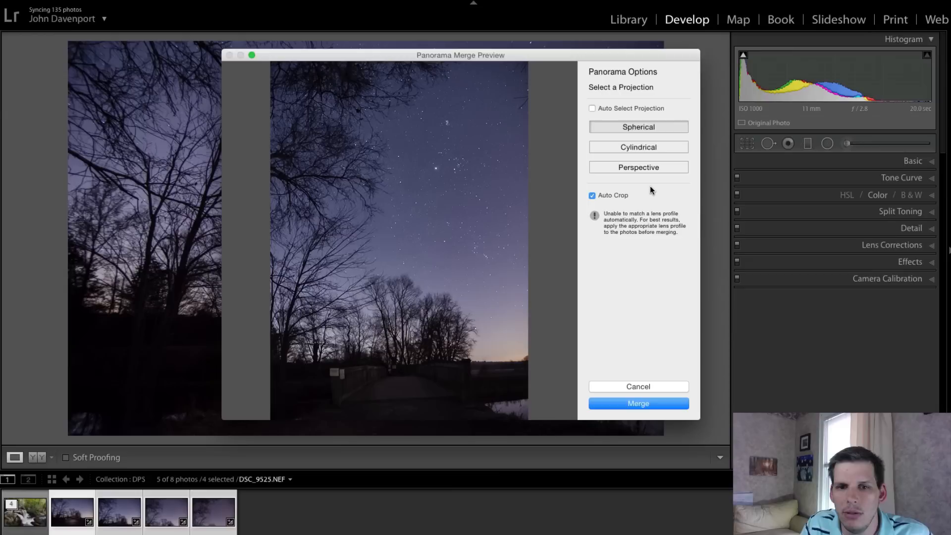
{"action": "mouse_move", "coordinate": [386, 264]}
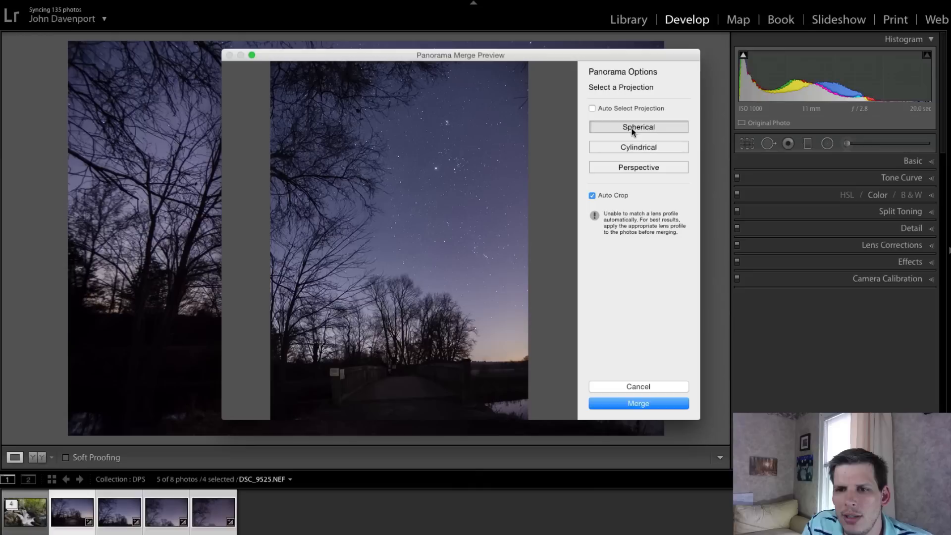
{"action": "mouse_move", "coordinate": [638, 127]}
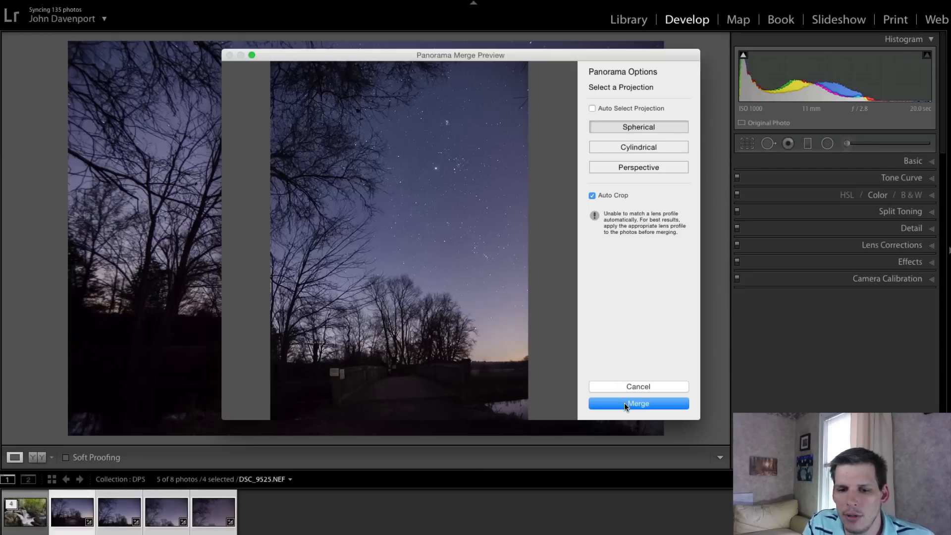
Merge the photos into the panorama and select the new panorama in the filmstrip.
{"action": "left_click", "coordinate": [636, 403]}
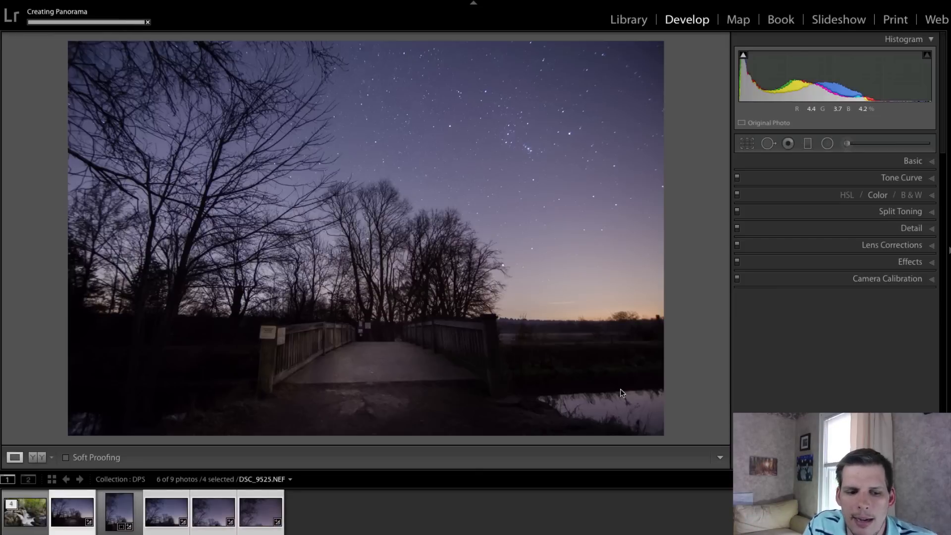
{"action": "left_click", "coordinate": [118, 512]}
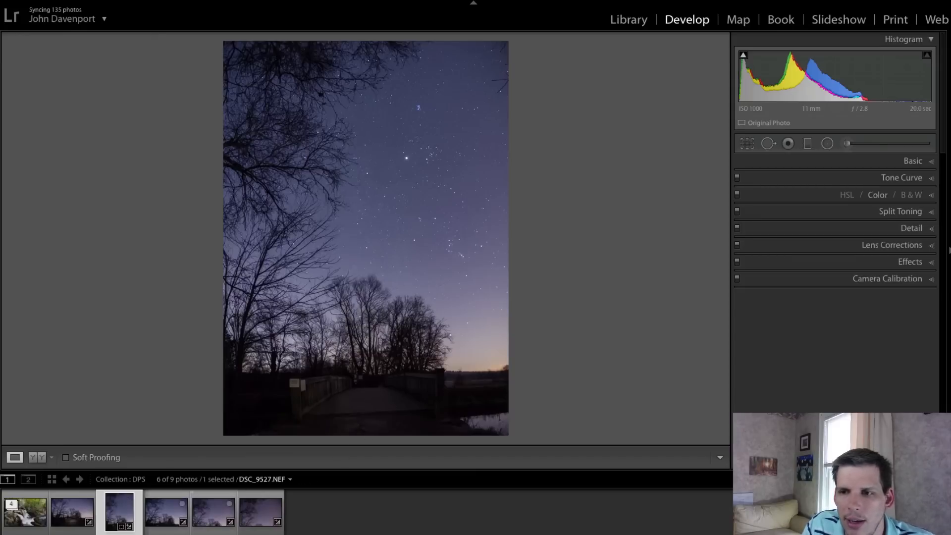
Add an inverted radial filter around the bridge with exposure +0.82 and shadows +19.
{"action": "left_click", "coordinate": [825, 143]}
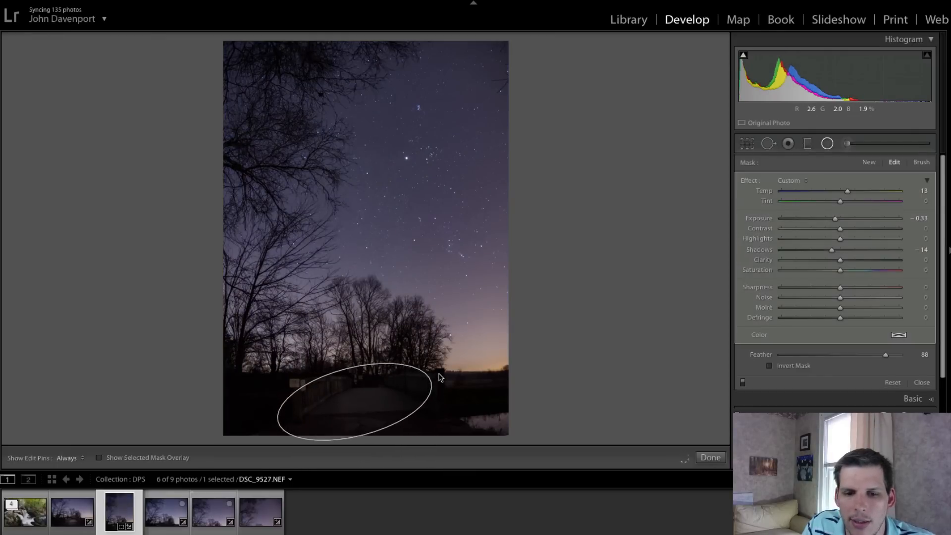
{"action": "left_click_drag", "start_coordinate": [841, 218], "coordinate": [849, 218]}
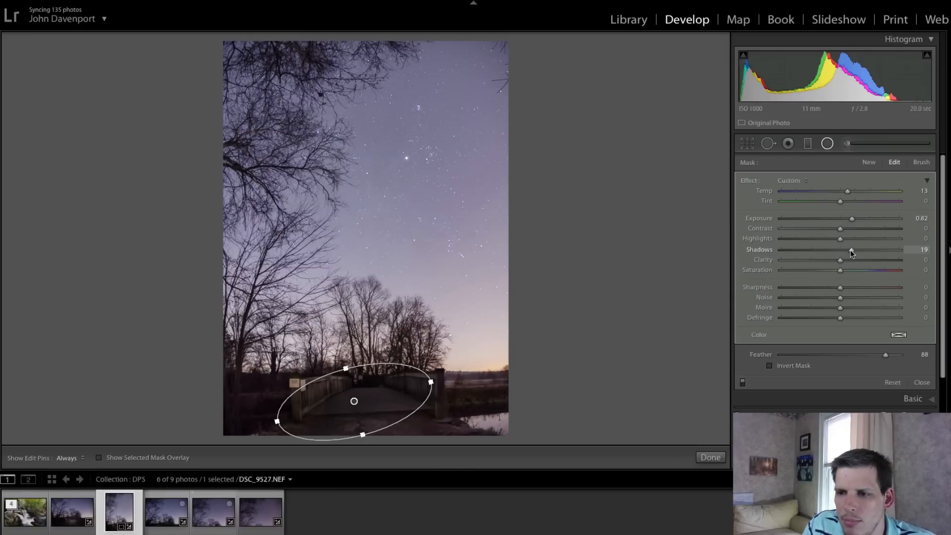
{"action": "left_click", "coordinate": [768, 366]}
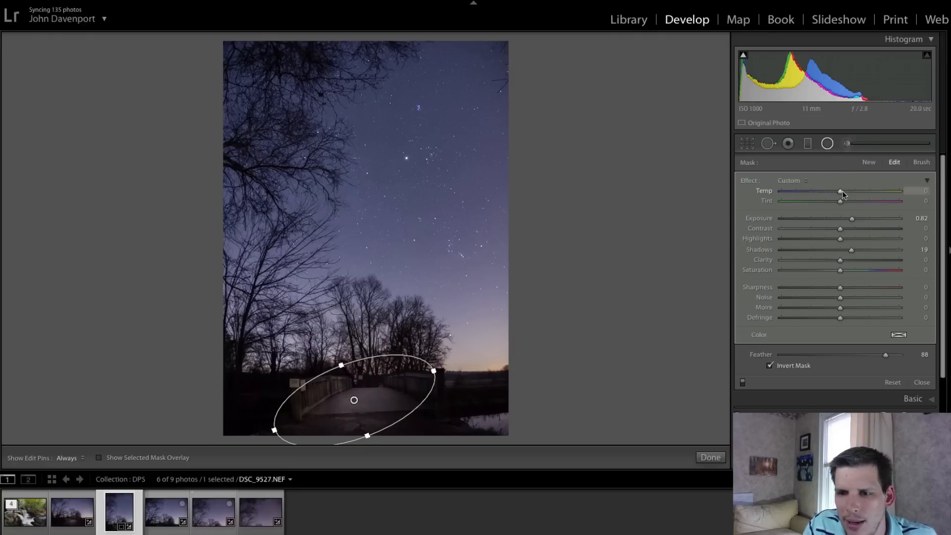
{"action": "left_click_drag", "start_coordinate": [840, 190], "coordinate": [844, 190]}
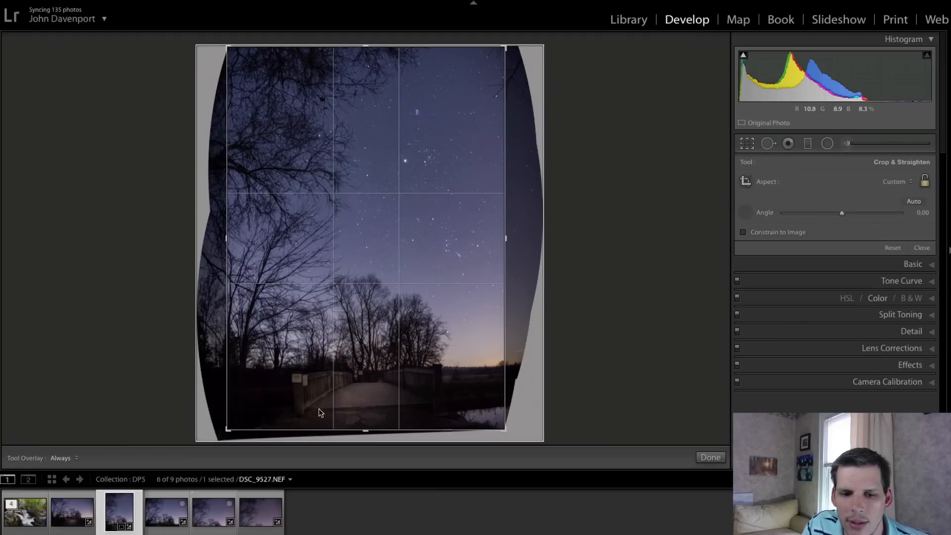
Straighten the panorama by 2.18°, tighten the crop to trim the curved edges, and apply it.
{"action": "left_click_drag", "start_coordinate": [317, 409], "coordinate": [423, 405]}
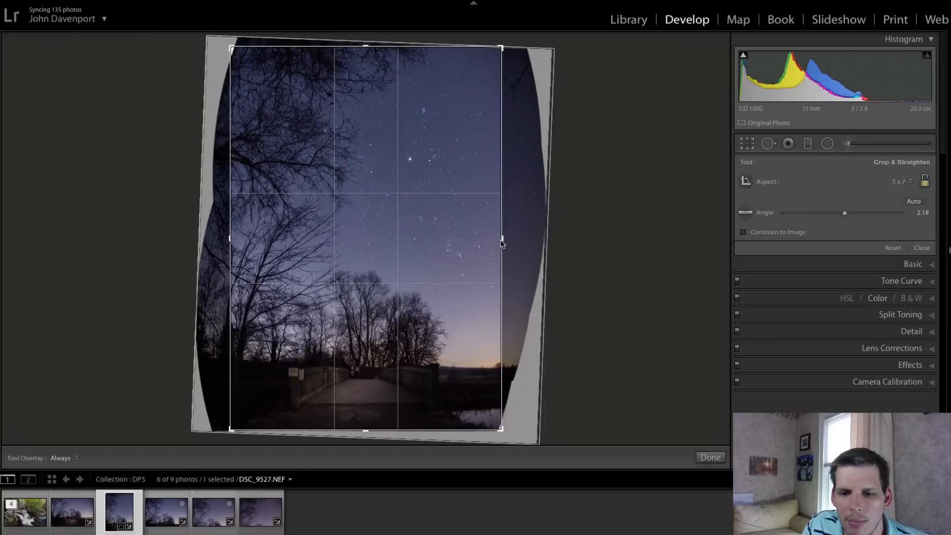
{"action": "left_click_drag", "start_coordinate": [229, 236], "coordinate": [237, 237]}
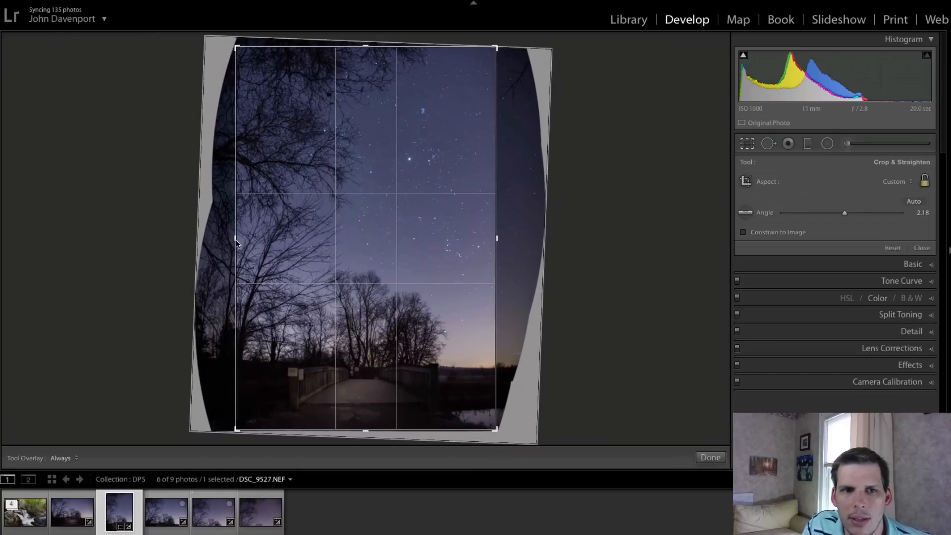
{"action": "left_click", "coordinate": [709, 456]}
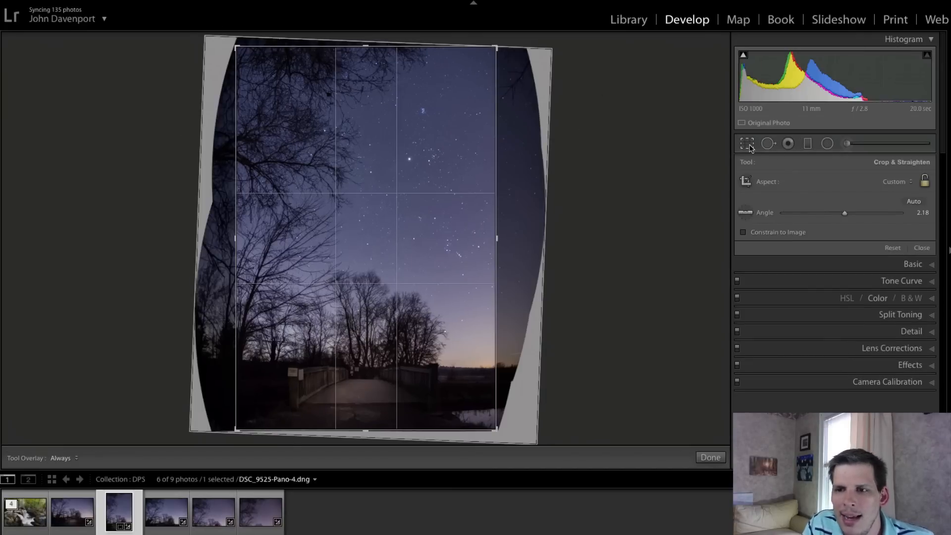
{"action": "left_click", "coordinate": [709, 458]}
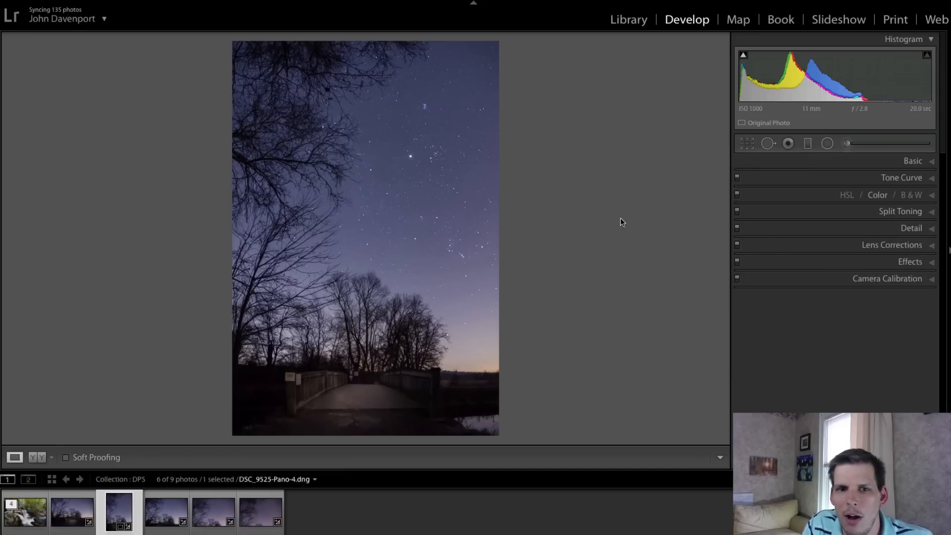
{"action": "mouse_move", "coordinate": [563, 284]}
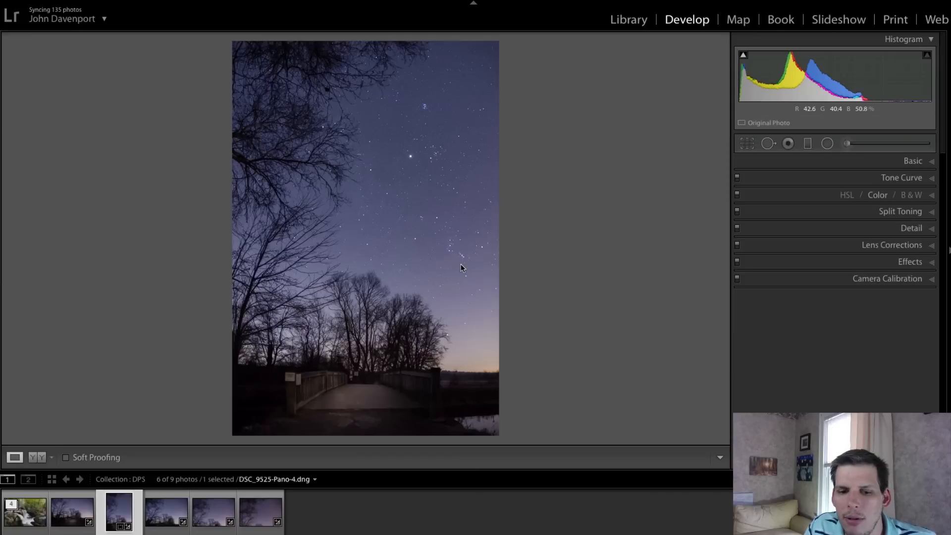
{"action": "mouse_move", "coordinate": [474, 230]}
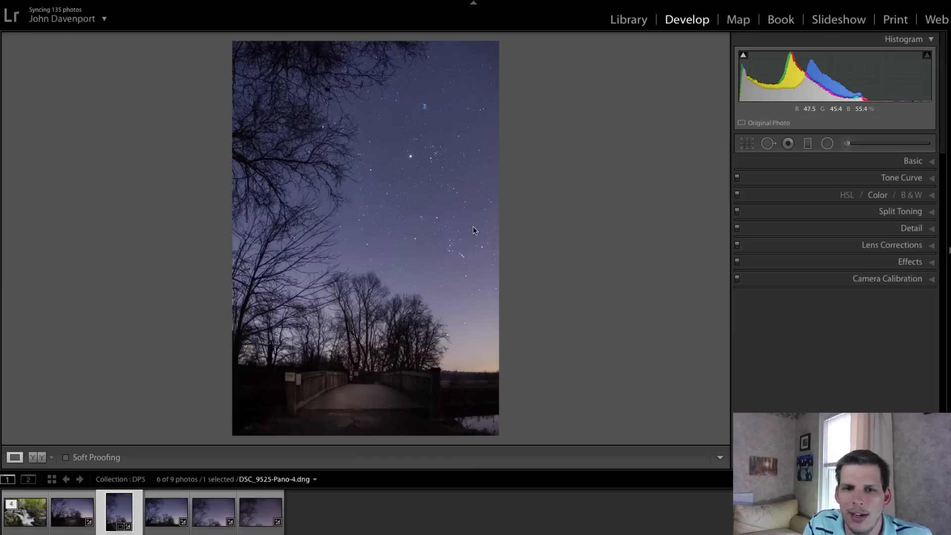
{"action": "mouse_move", "coordinate": [349, 263]}
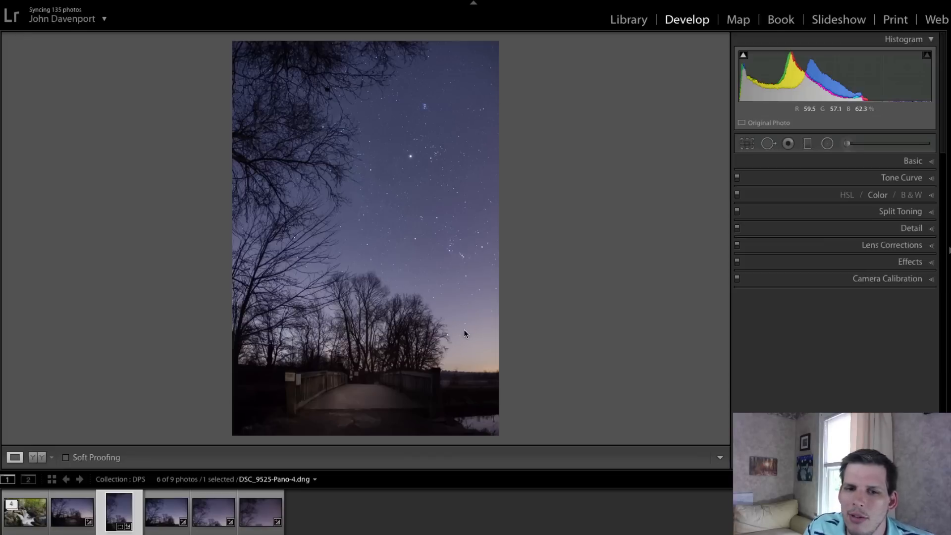
{"action": "mouse_move", "coordinate": [466, 331]}
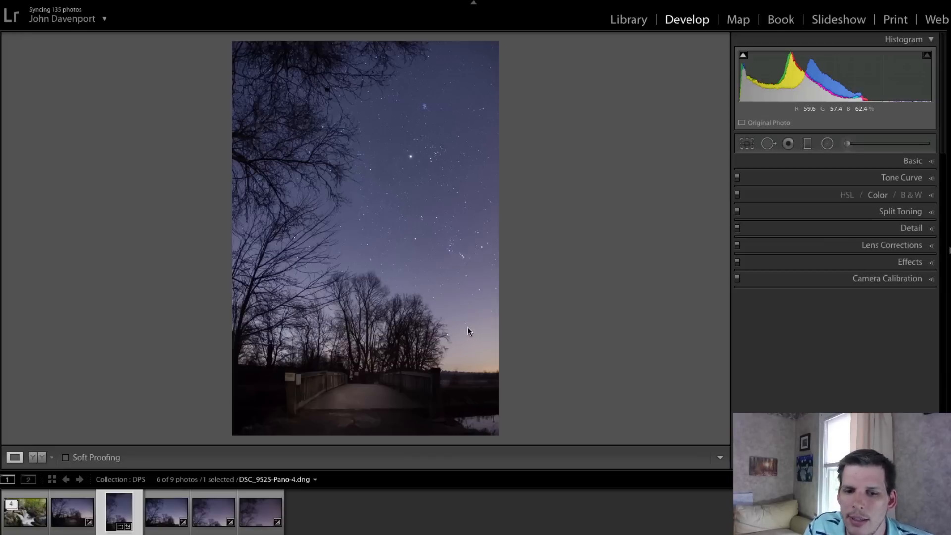
{"action": "mouse_move", "coordinate": [520, 314]}
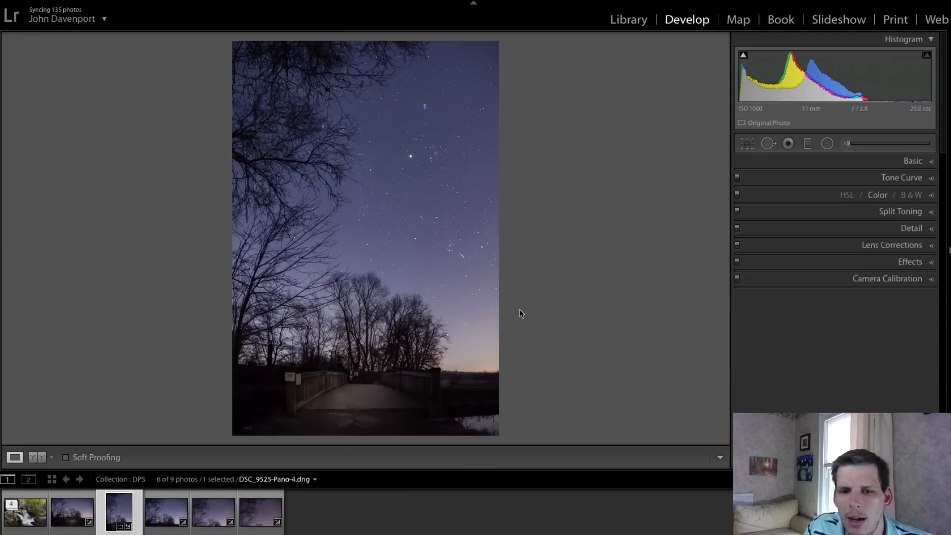